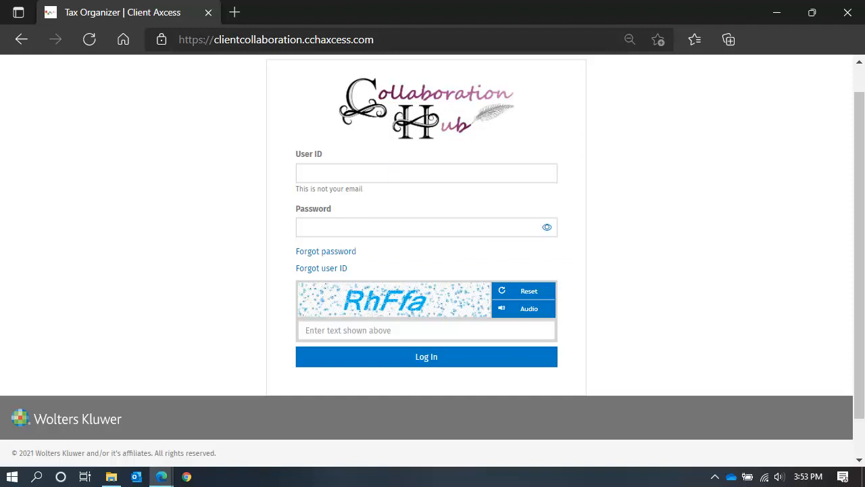
# - Open the Forgot Password form from the login page and start filling in the account email
pyautogui.click(326, 250)
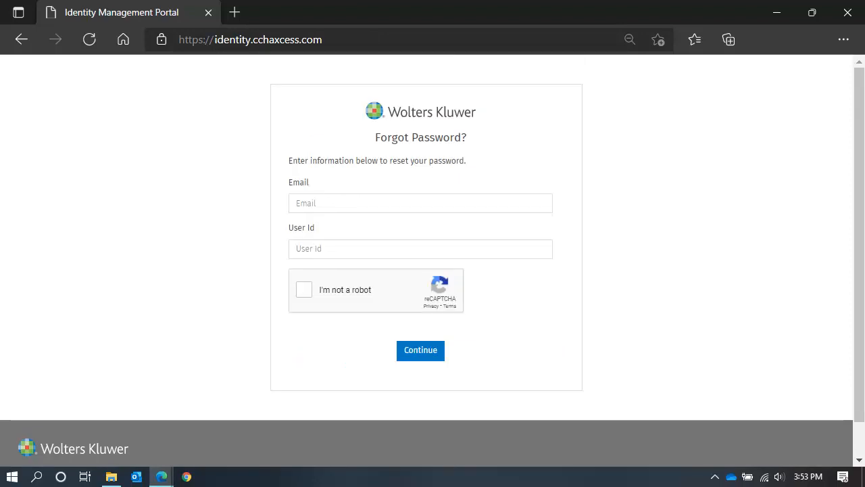
pyautogui.click(426, 248)
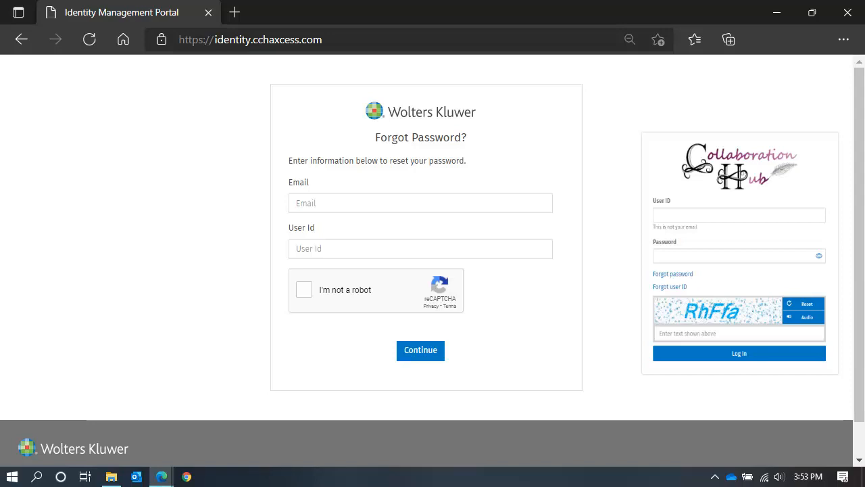
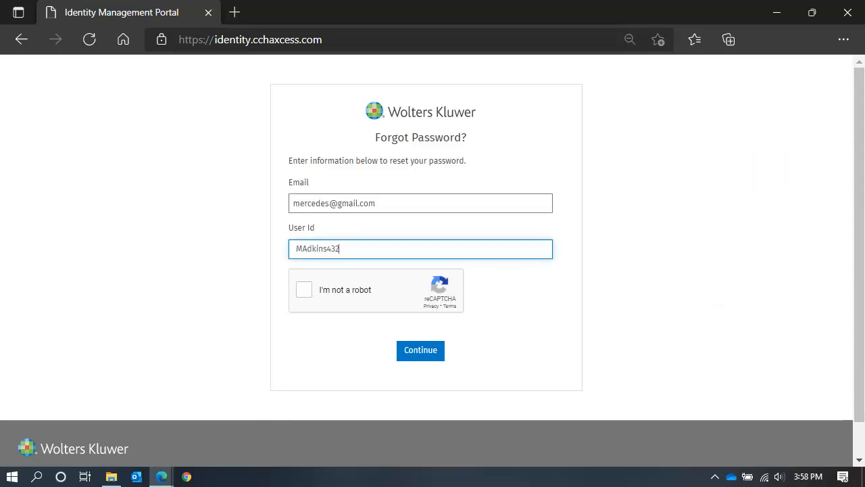
pyautogui.click(304, 289)
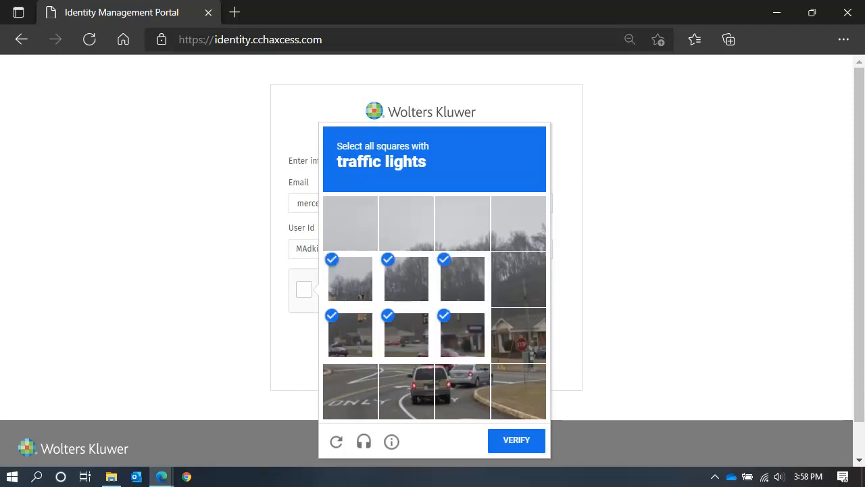
pyautogui.click(516, 440)
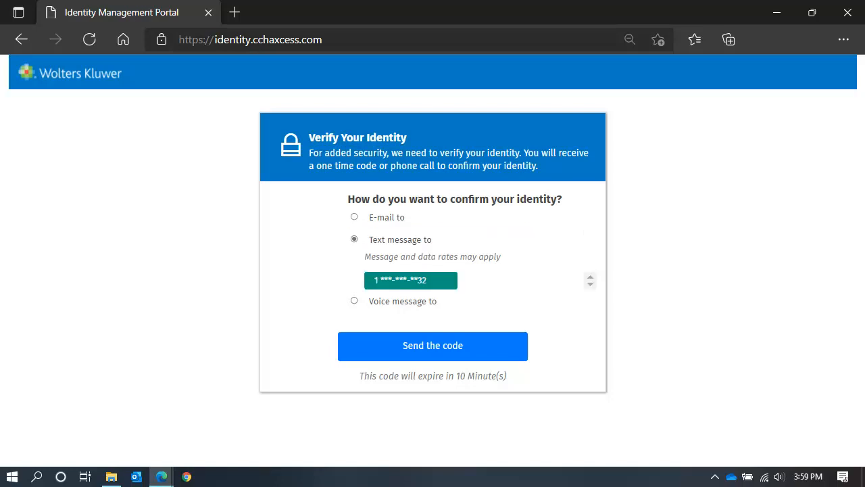
pyautogui.click(432, 346)
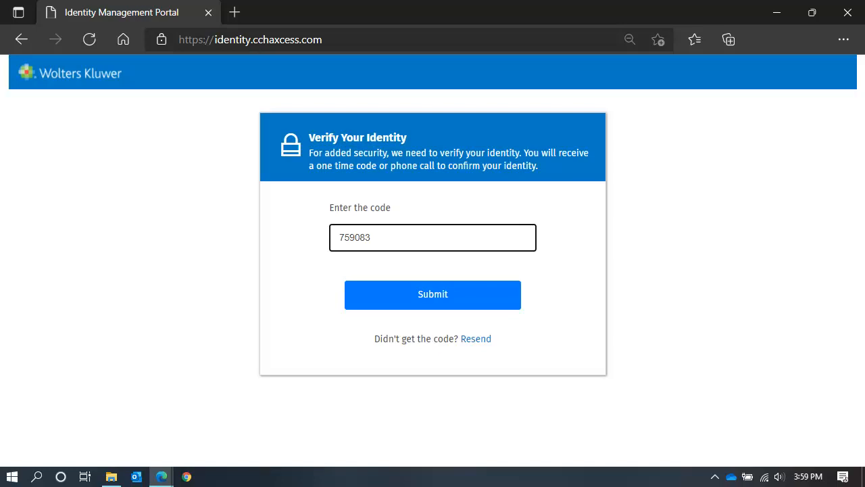
pyautogui.click(431, 294)
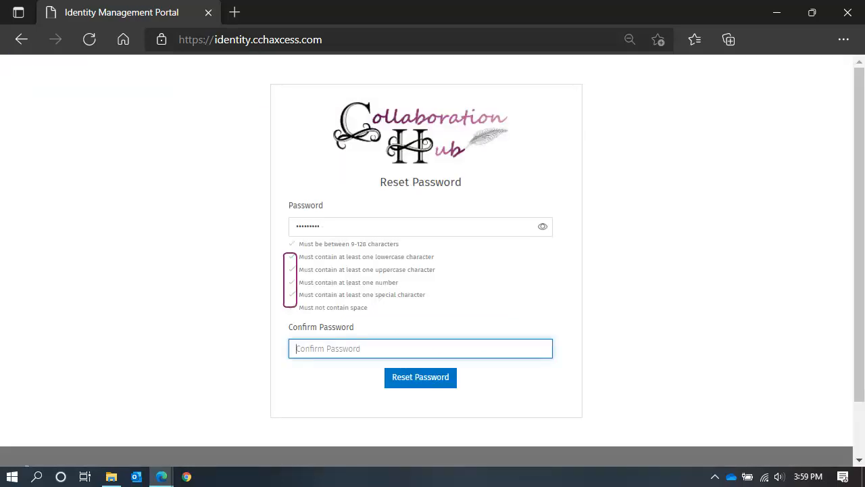
# - Confirm the new password, reset it, and return to the login page
pyautogui.write('••••••••')
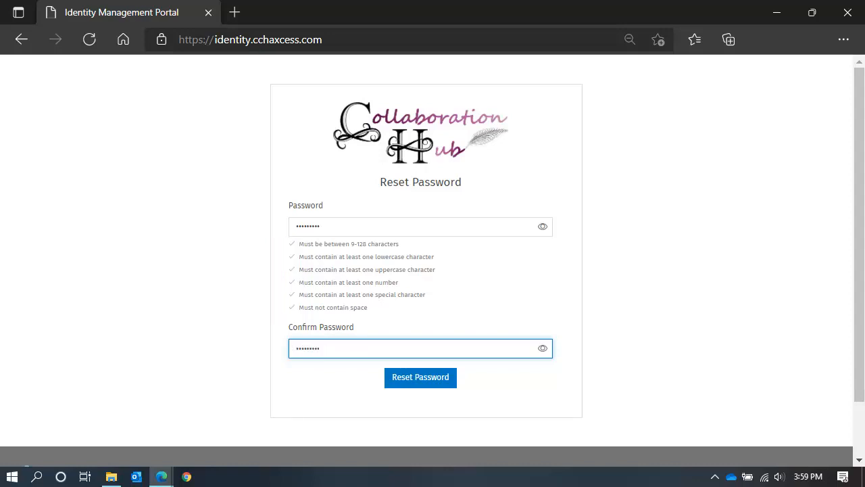
pyautogui.click(419, 377)
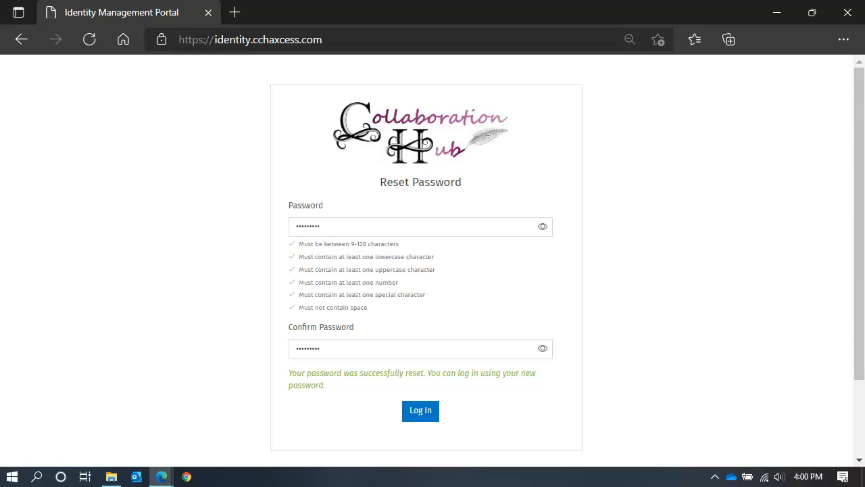
pyautogui.click(419, 411)
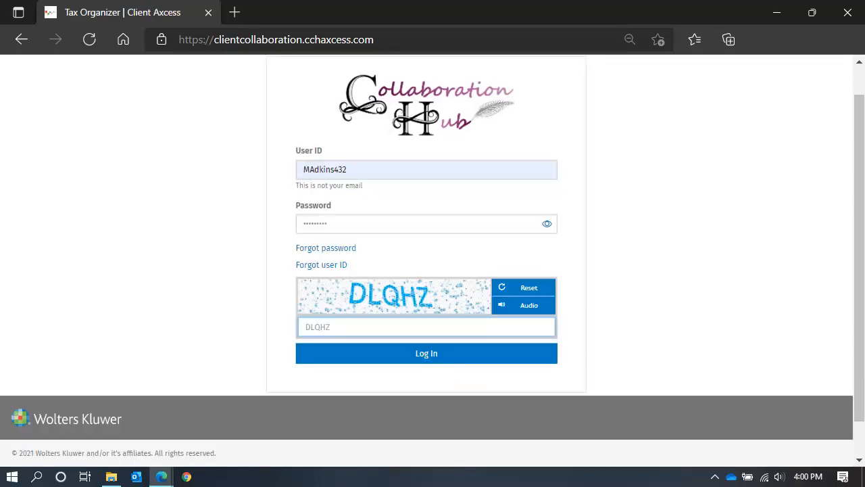
# - Log in to the Hub, then open the password reset confirmation email in Gmail
pyautogui.click(426, 352)
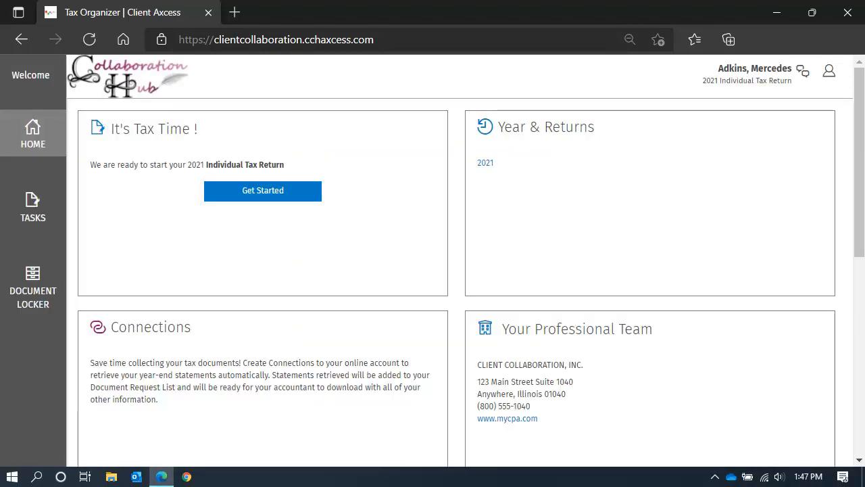
pyautogui.click(308, 13)
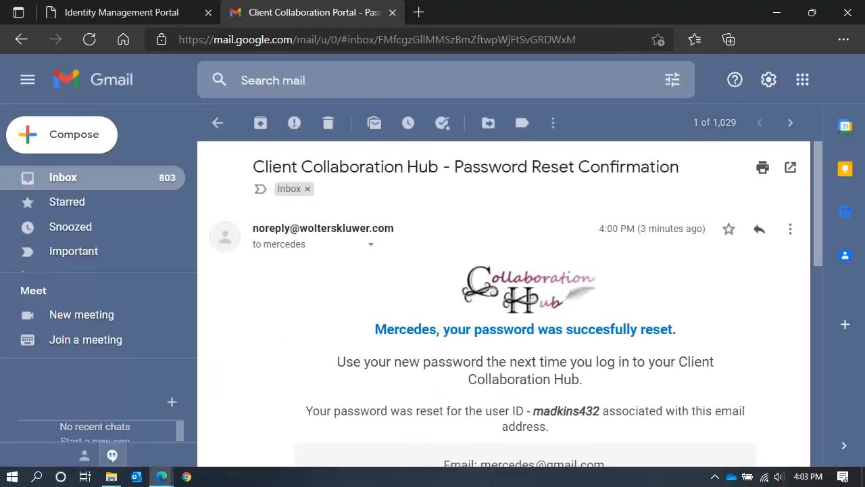
pyautogui.doubleClick(465, 166)
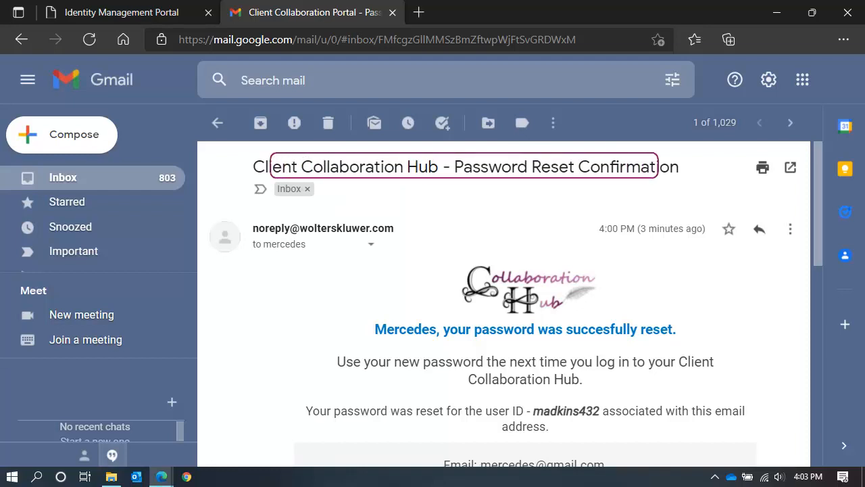